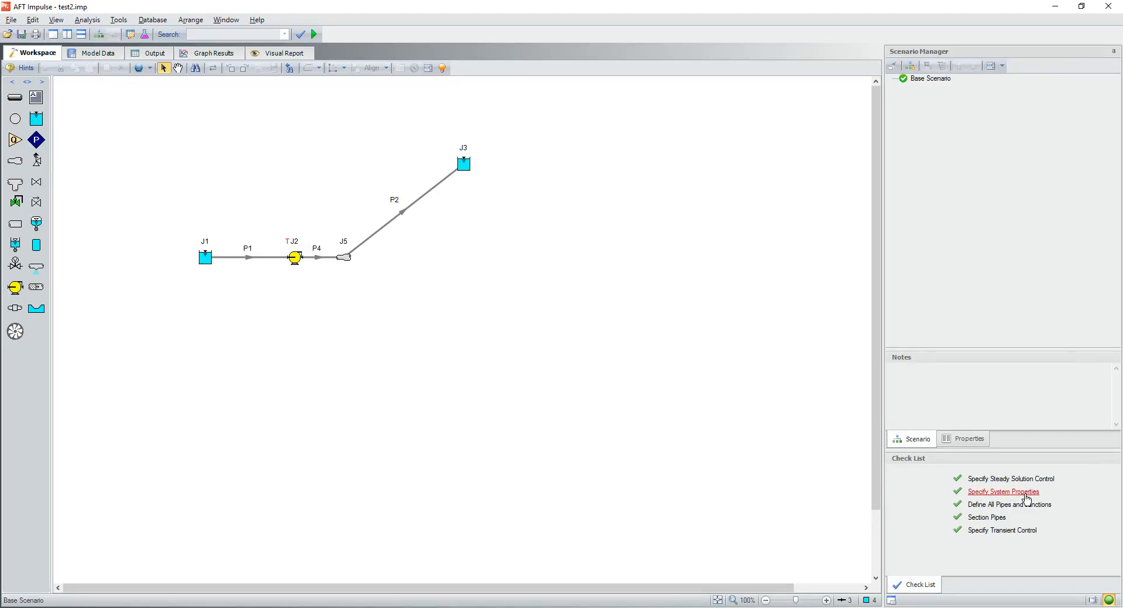
Open System Properties from the Check List to view Water at 1 atm as the fluid
{"action": "left_click", "coordinate": [1003, 492]}
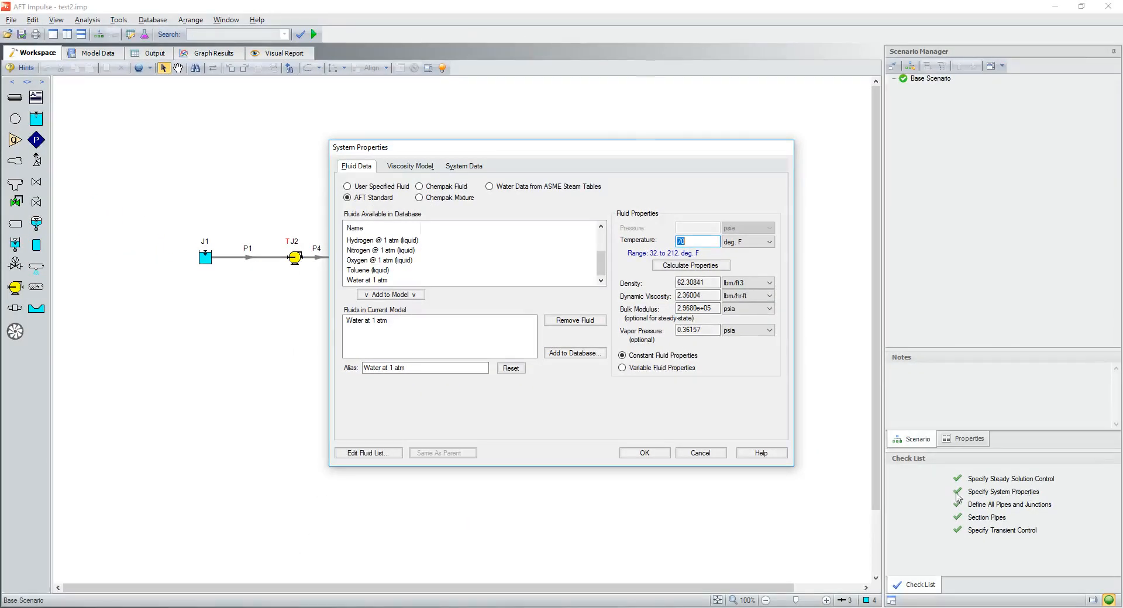
Accept System Properties with OK, keeping water at 1 atm as the fluid
{"action": "left_click", "coordinate": [644, 453]}
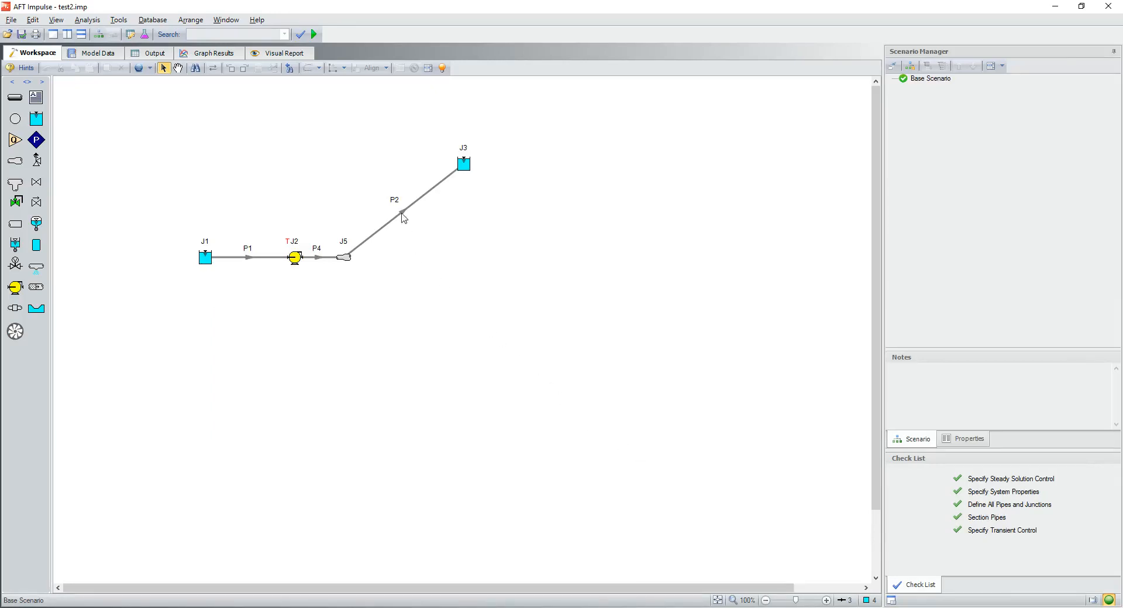
Inspect pipe P2's properties to confirm its 990-foot length, then close them
{"action": "double_click", "coordinate": [408, 216]}
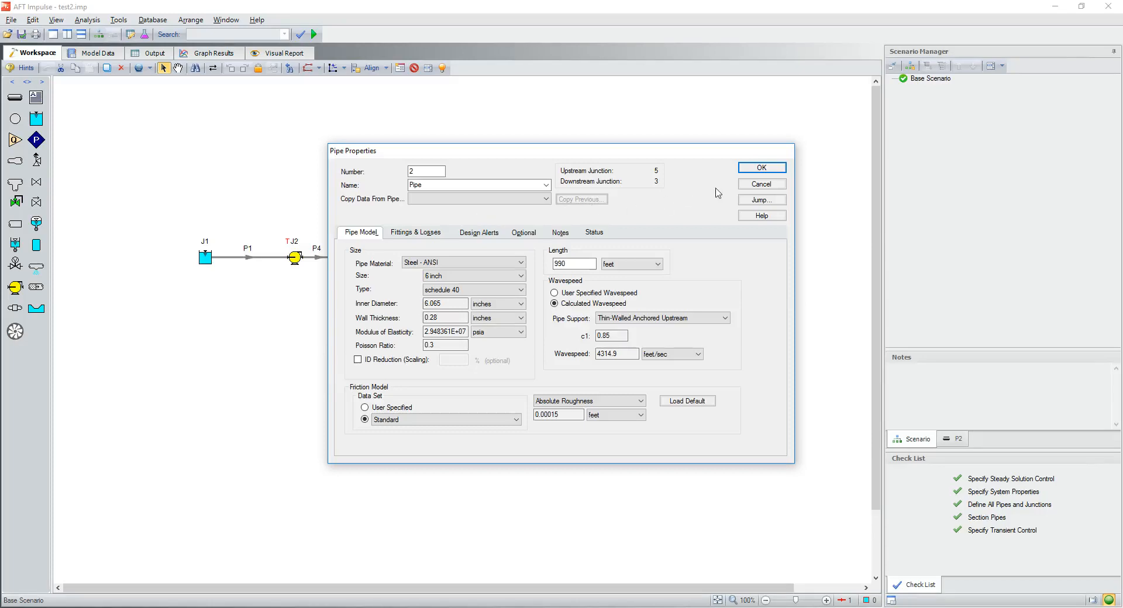
{"action": "left_click", "coordinate": [762, 168]}
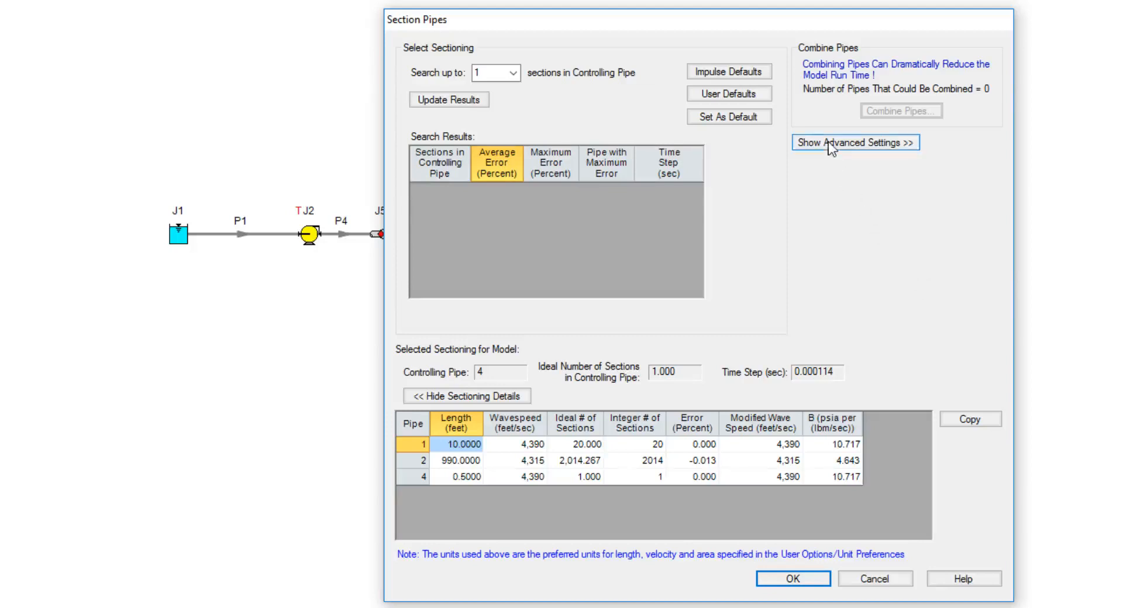
Search up to 5 sections in the controlling pipe, listing time steps 0.000114 to 0.000023 s
{"action": "left_click", "coordinate": [857, 142]}
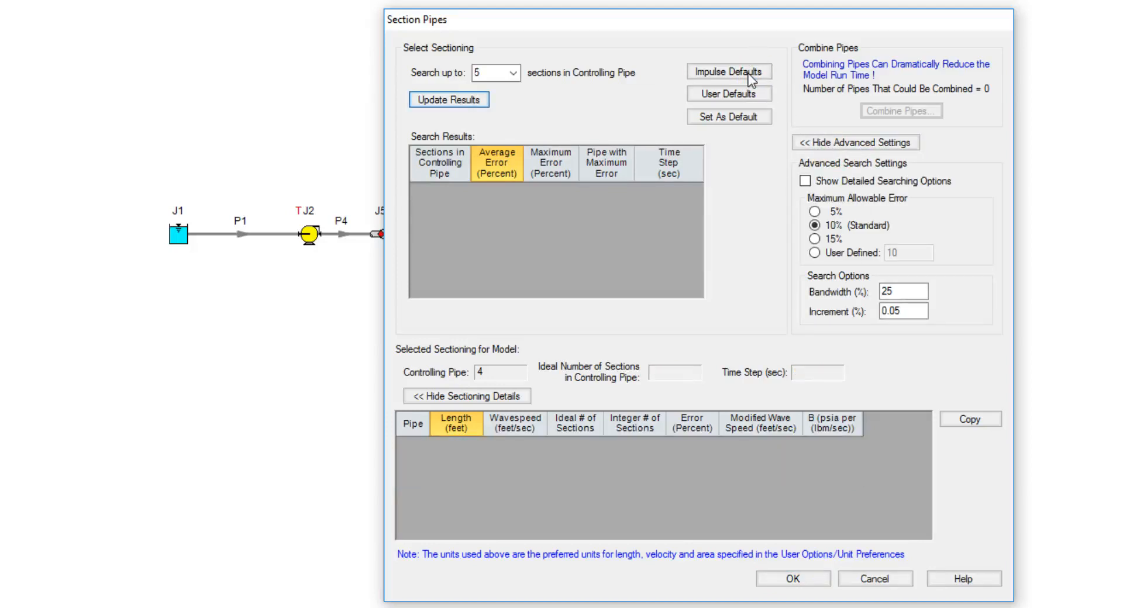
{"action": "left_click", "coordinate": [448, 99]}
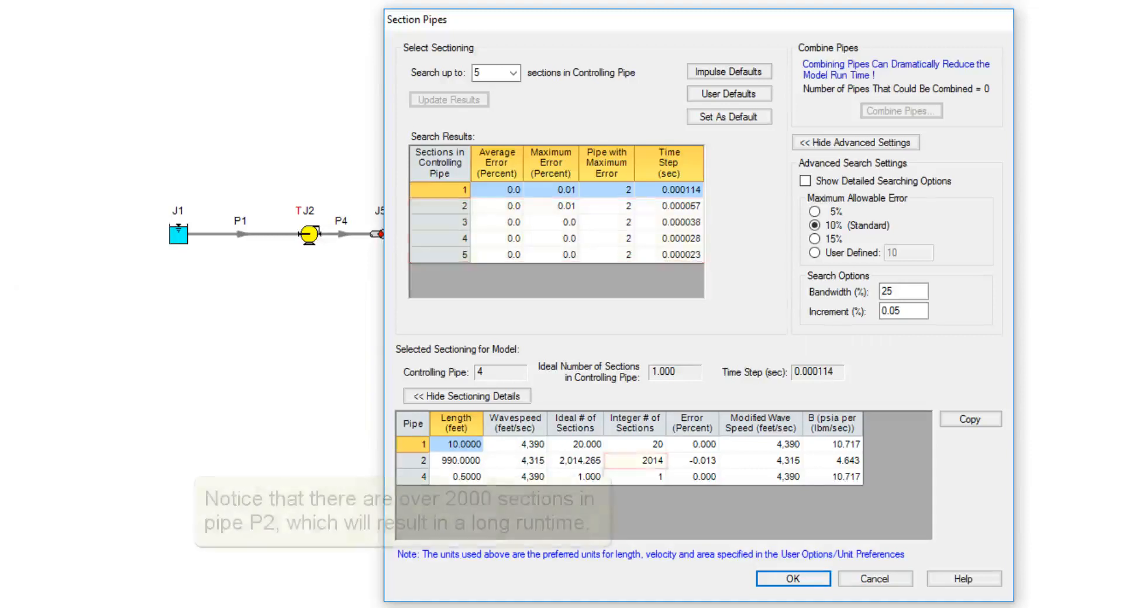
{"action": "left_click", "coordinate": [634, 461]}
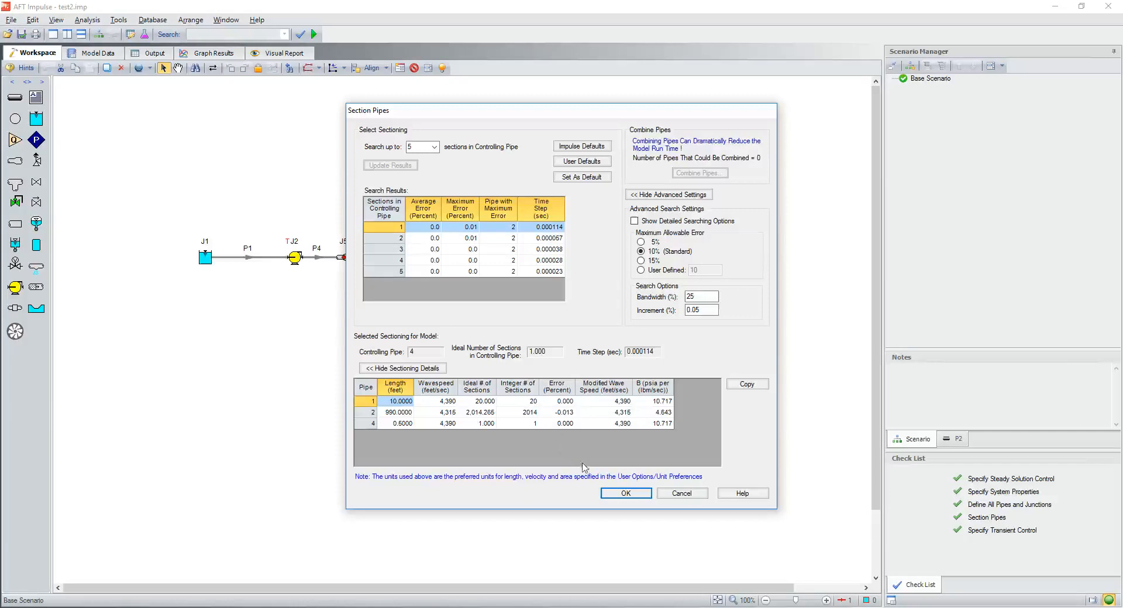
Apply the sectioning and review Transient Control's 30-second run, estimated at 33.81 minutes
{"action": "left_click", "coordinate": [626, 493]}
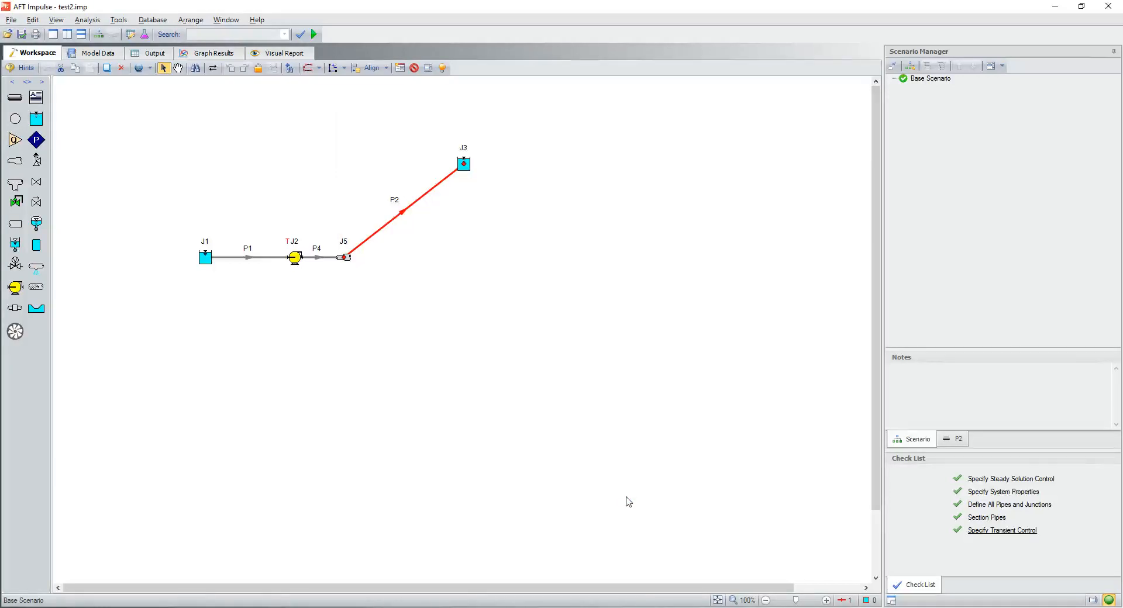
{"action": "left_click", "coordinate": [1003, 530]}
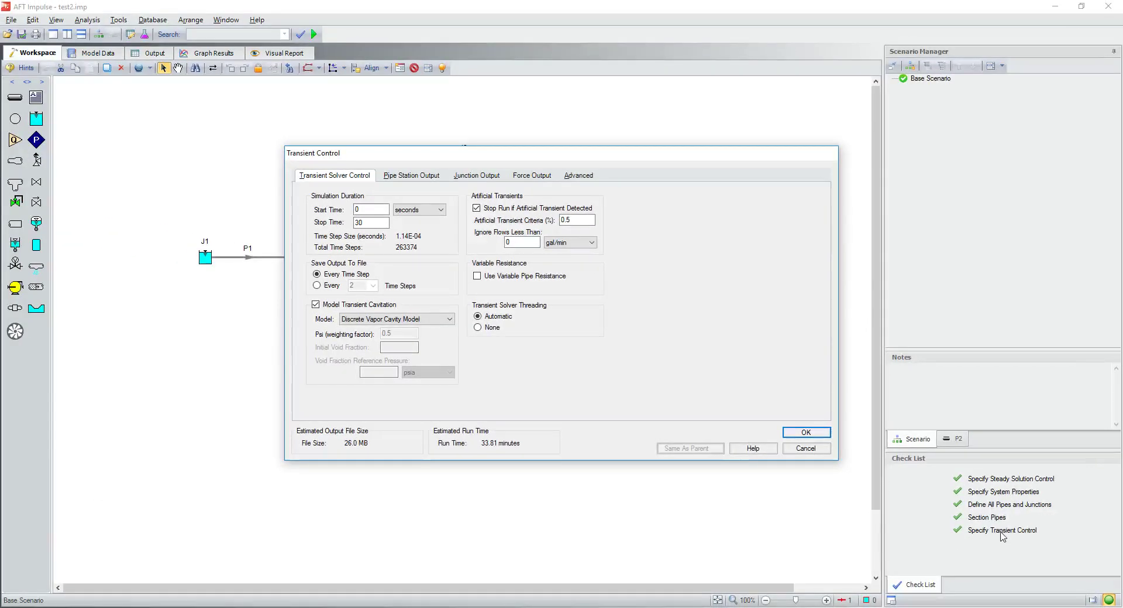
{"action": "left_click", "coordinate": [806, 433]}
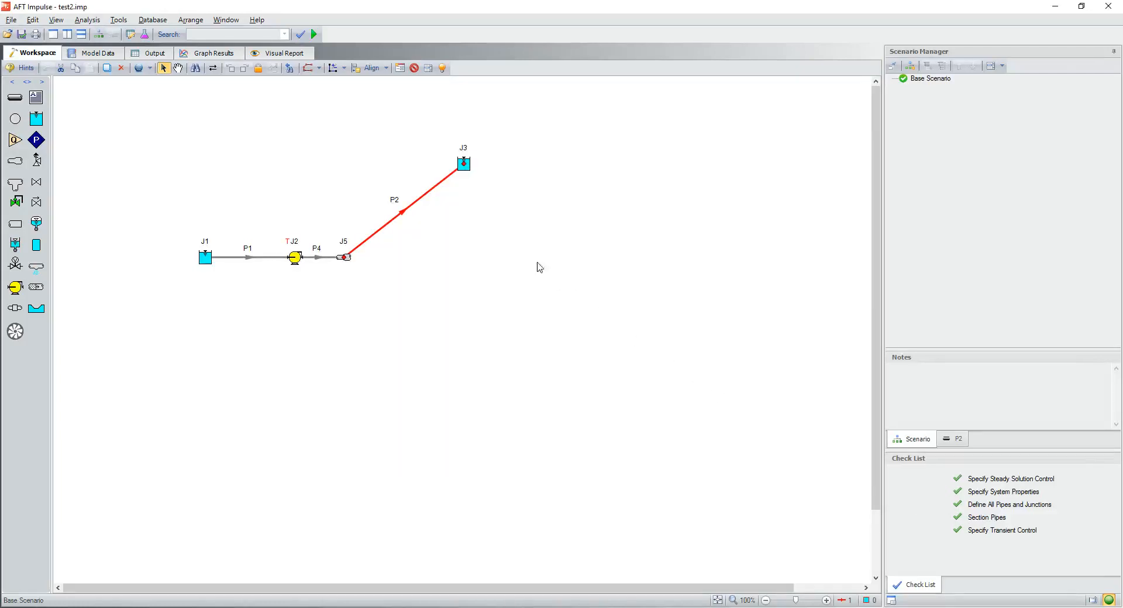
Launch the transient run, triggering the Waterhammer Assistant warning about Pipe 2's 2014 sections
{"action": "left_click", "coordinate": [322, 33]}
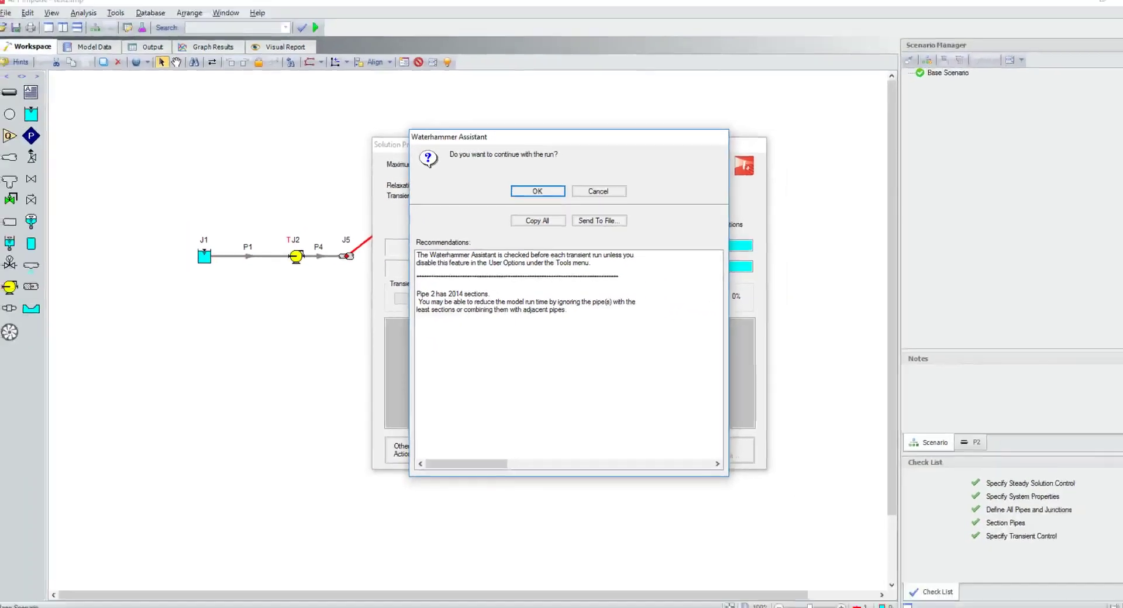
Continue past the sectioning warning and solve the transient run to 100% in 4:06
{"action": "left_click", "coordinate": [537, 191]}
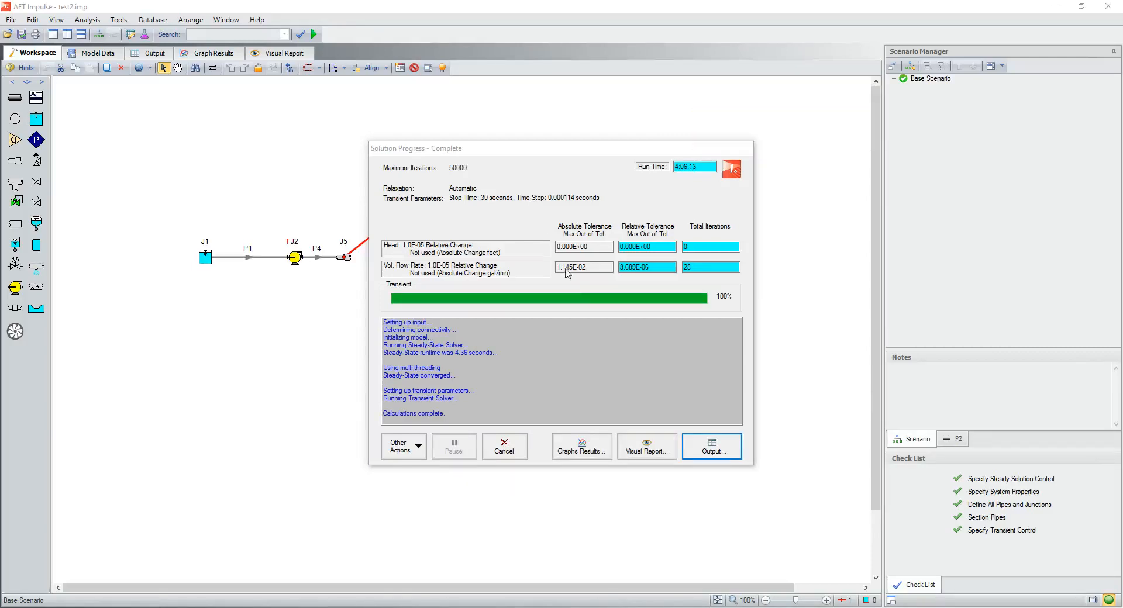
View Output: the pump backflow warning and max/min static pressures for pipes 1, 2, 4
{"action": "left_click", "coordinate": [711, 446]}
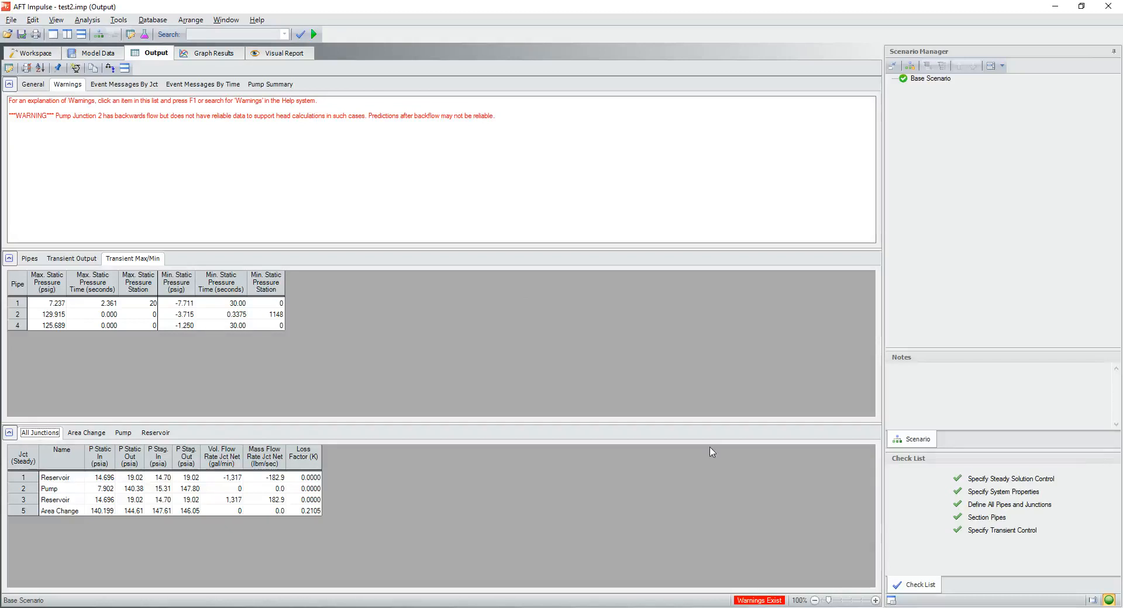
Graph max/min static pressure versus length along pipes 1, 2 and 4
{"action": "left_click", "coordinate": [215, 52]}
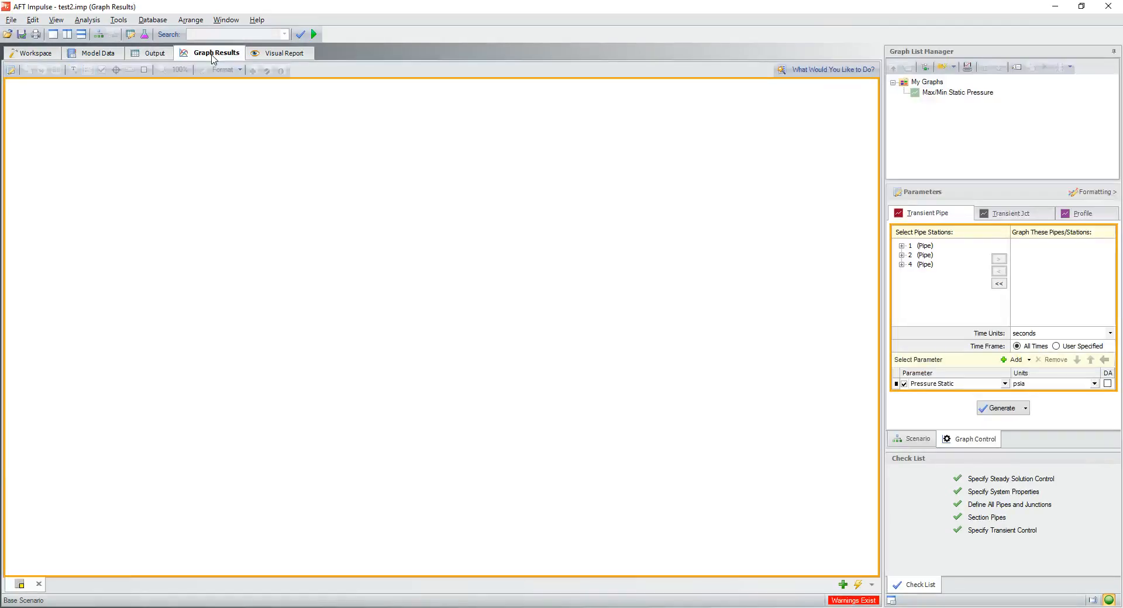
{"action": "left_click", "coordinate": [1082, 213]}
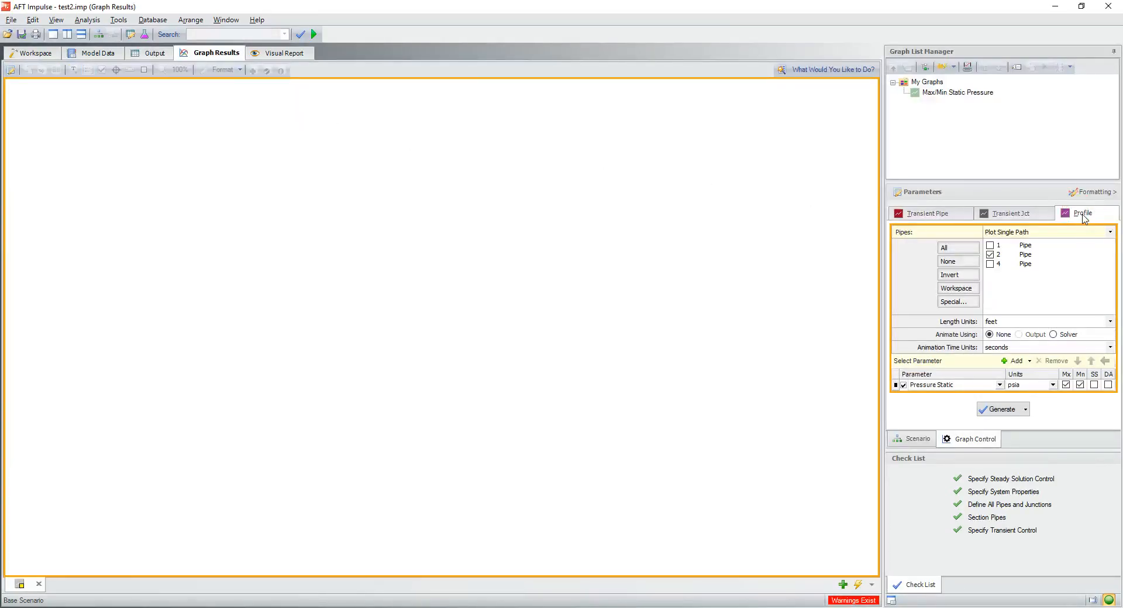
{"action": "left_click", "coordinate": [989, 245]}
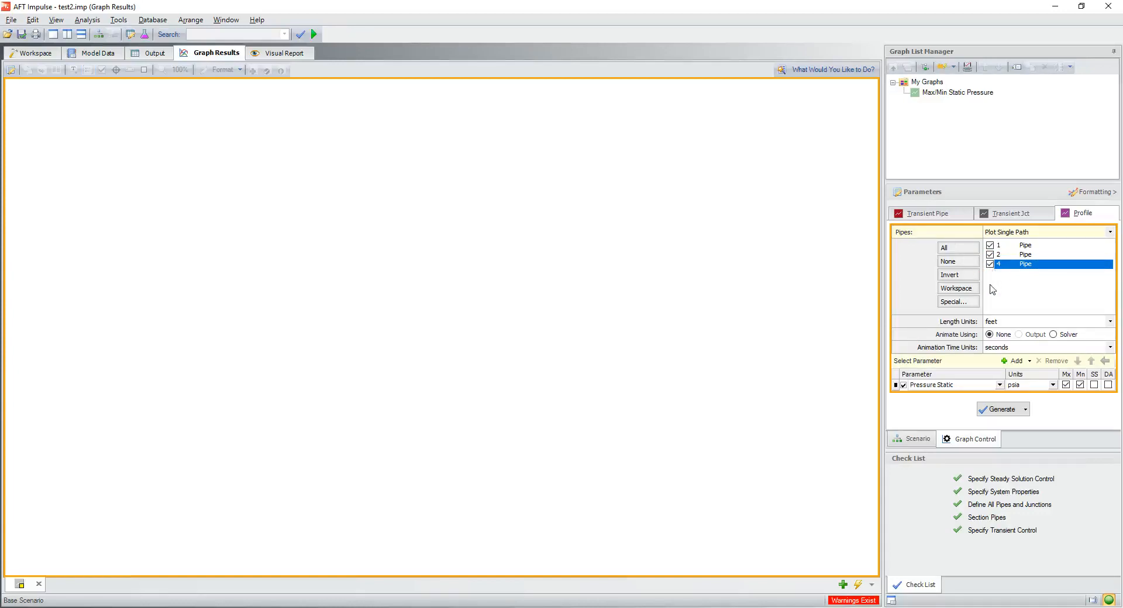
{"action": "left_click", "coordinate": [999, 409]}
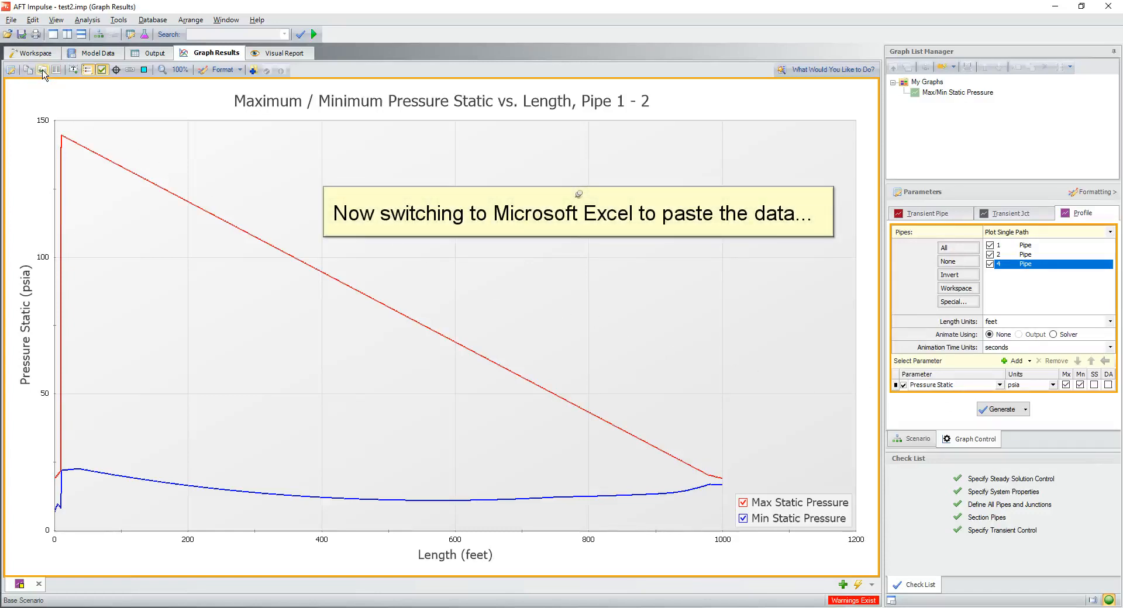
{"action": "key", "text": "alt+tab"}
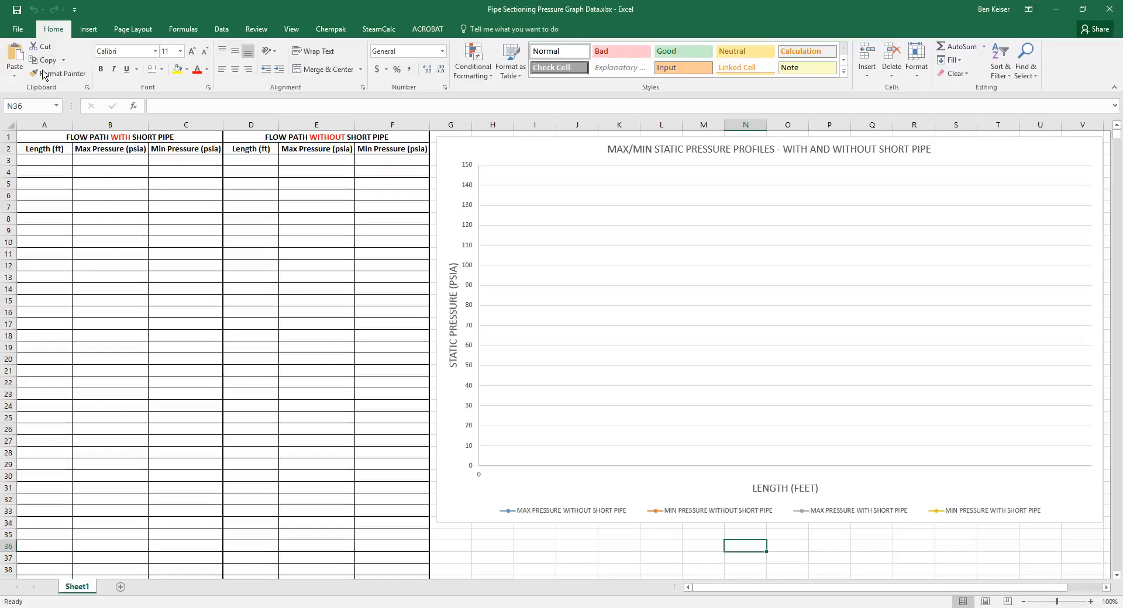
{"action": "left_click", "coordinate": [43, 160]}
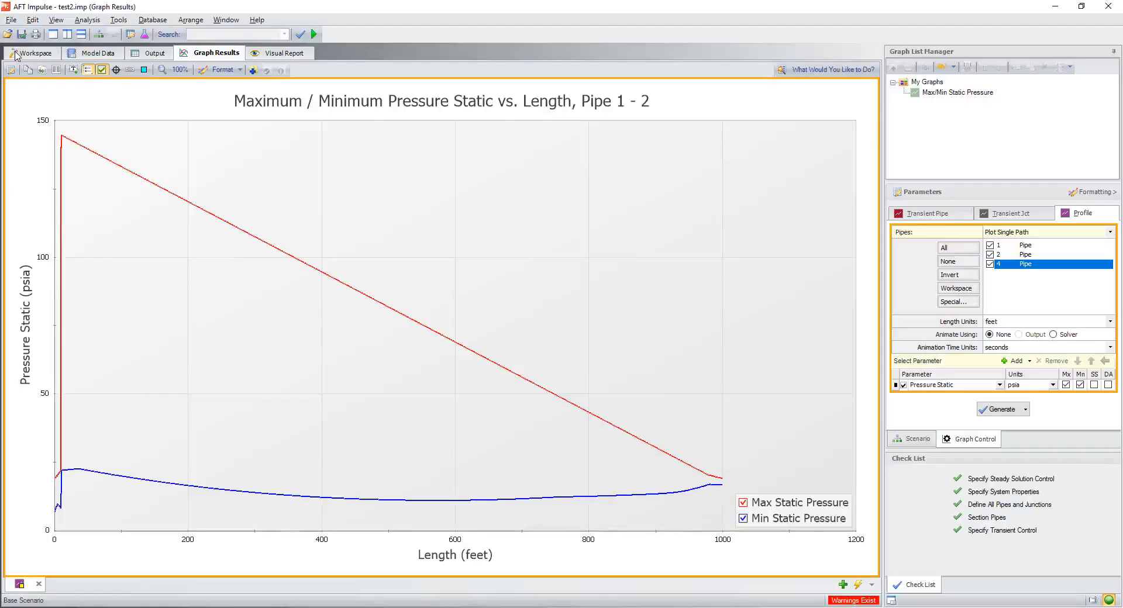
{"action": "left_click", "coordinate": [32, 52]}
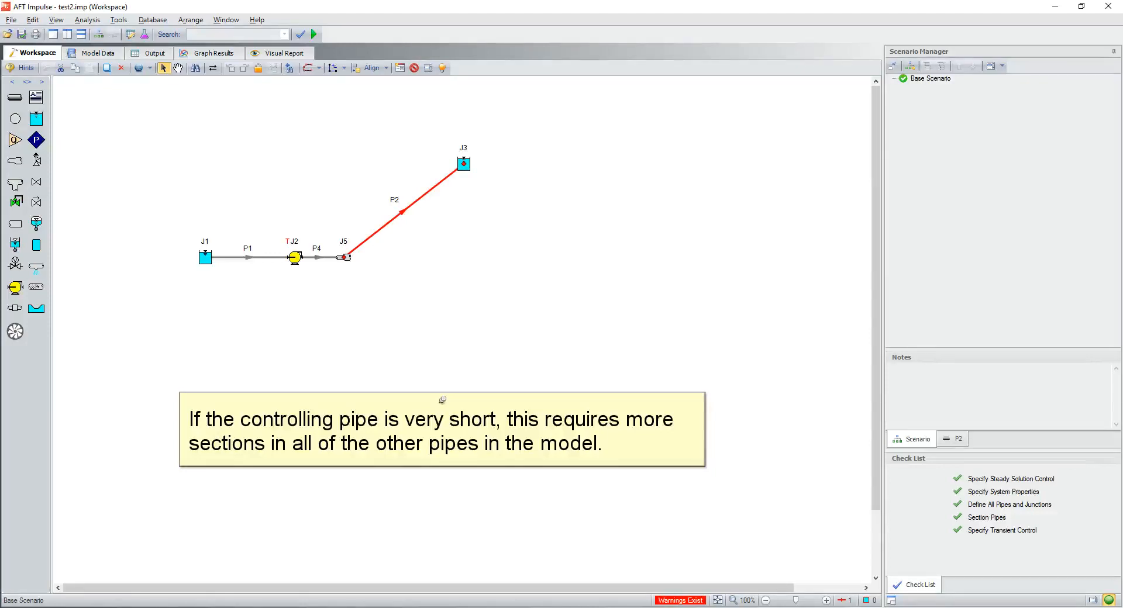
{"action": "left_click", "coordinate": [442, 400]}
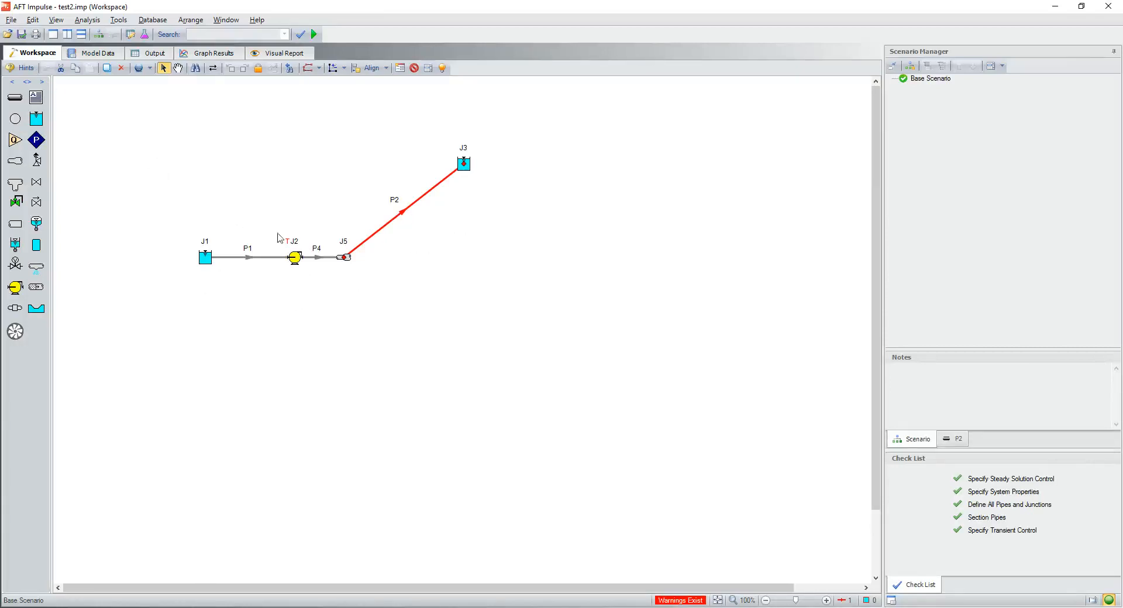
Delete pipe P4 and junction J5, connect P2 to pump J2, and confirm everything is defined
{"action": "left_click", "coordinate": [343, 257]}
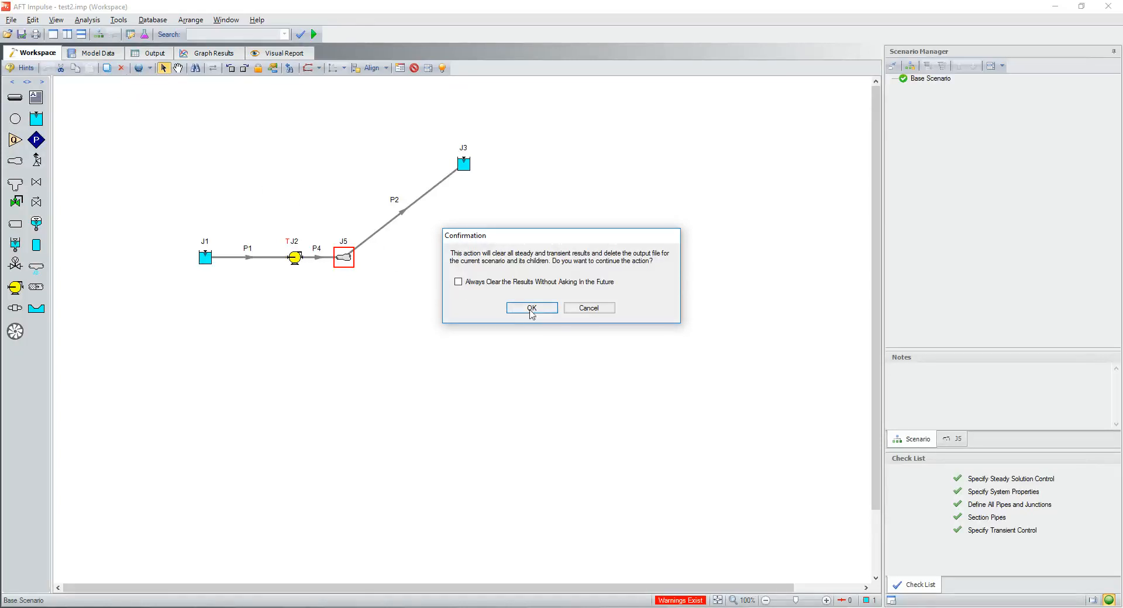
{"action": "left_click", "coordinate": [531, 308]}
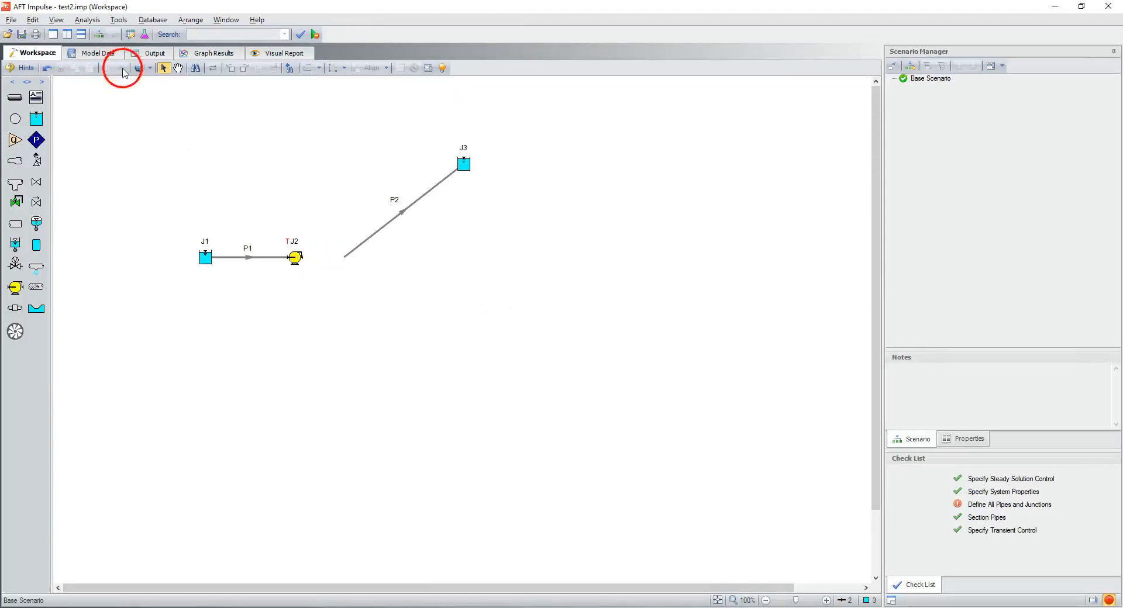
{"action": "left_click", "coordinate": [398, 213]}
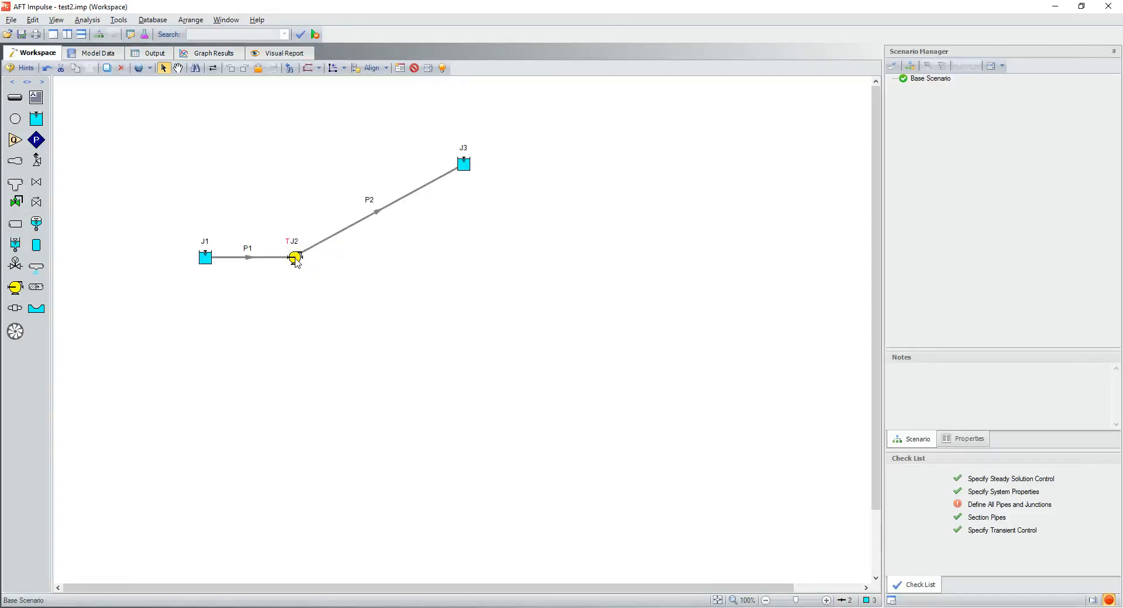
{"action": "left_click", "coordinate": [376, 212]}
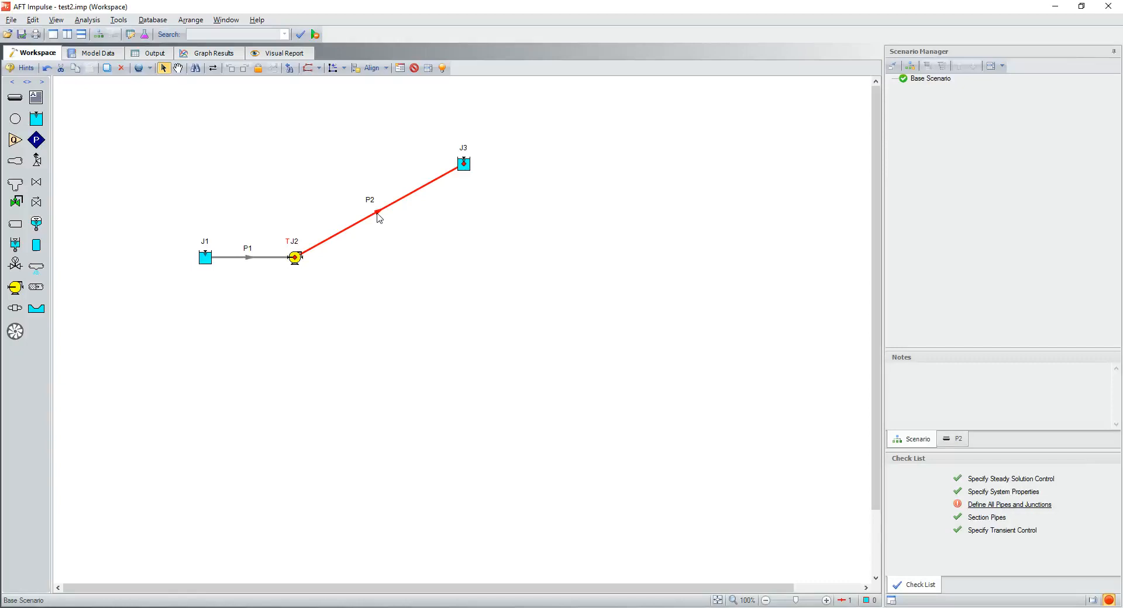
{"action": "left_click", "coordinate": [1010, 504]}
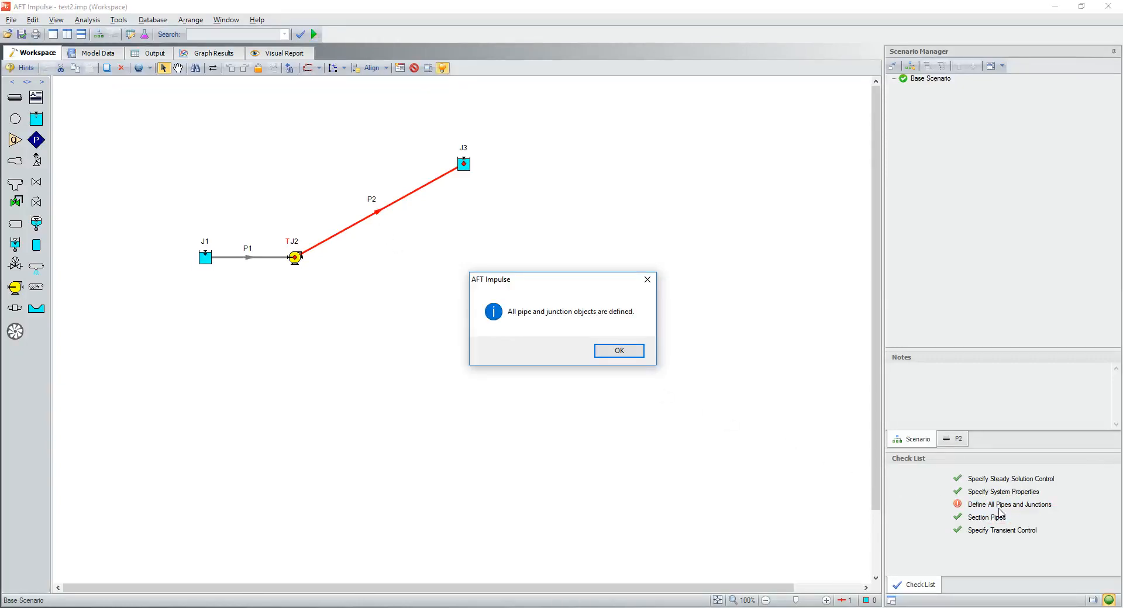
{"action": "left_click", "coordinate": [618, 351]}
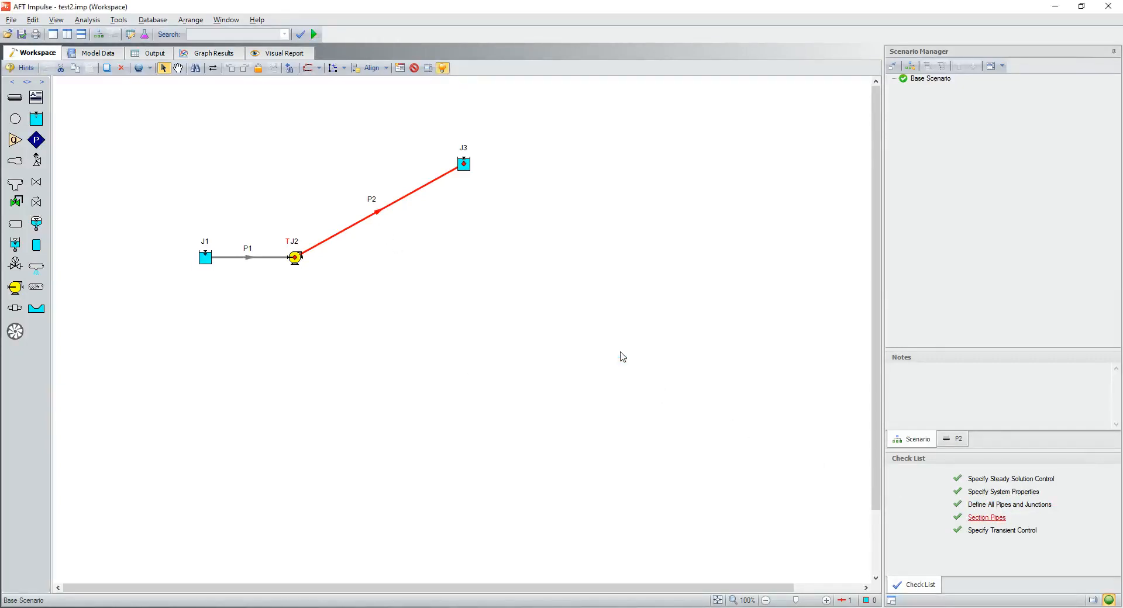
{"action": "mouse_move", "coordinate": [916, 524]}
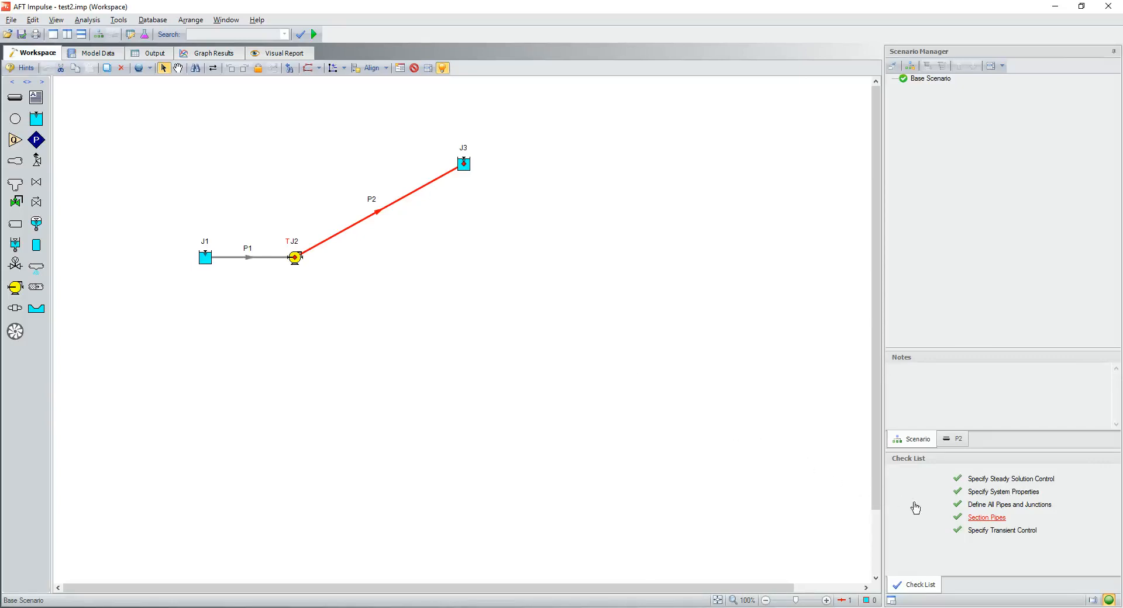
Re-section the pipes: 1 section in pipe 1, 101 in pipe 2, 0.002275 s time step
{"action": "left_click", "coordinate": [986, 518]}
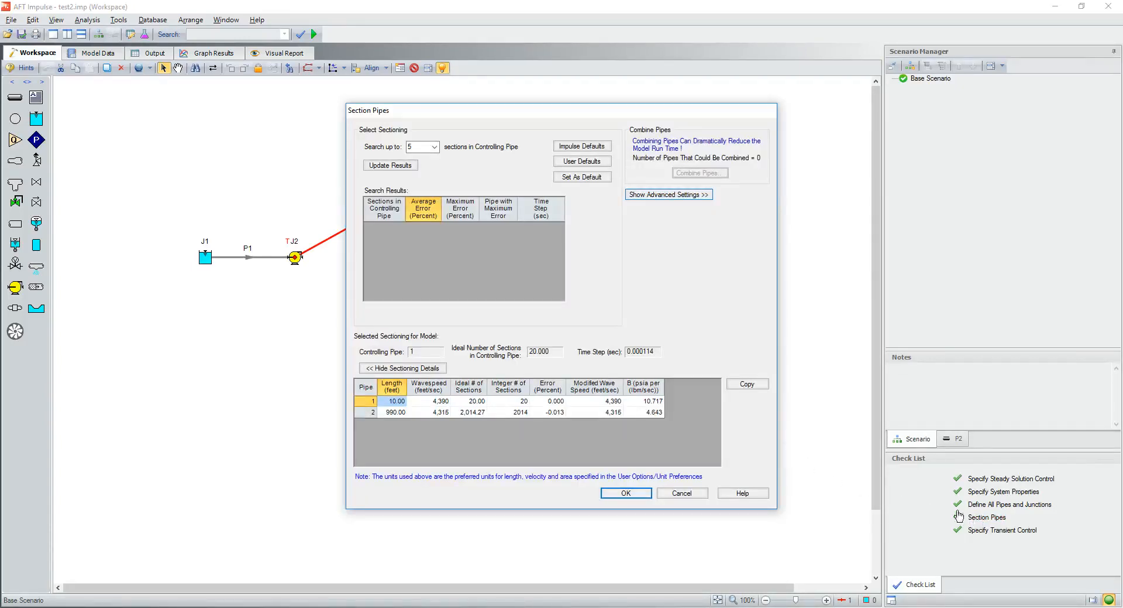
{"action": "left_click", "coordinate": [669, 194]}
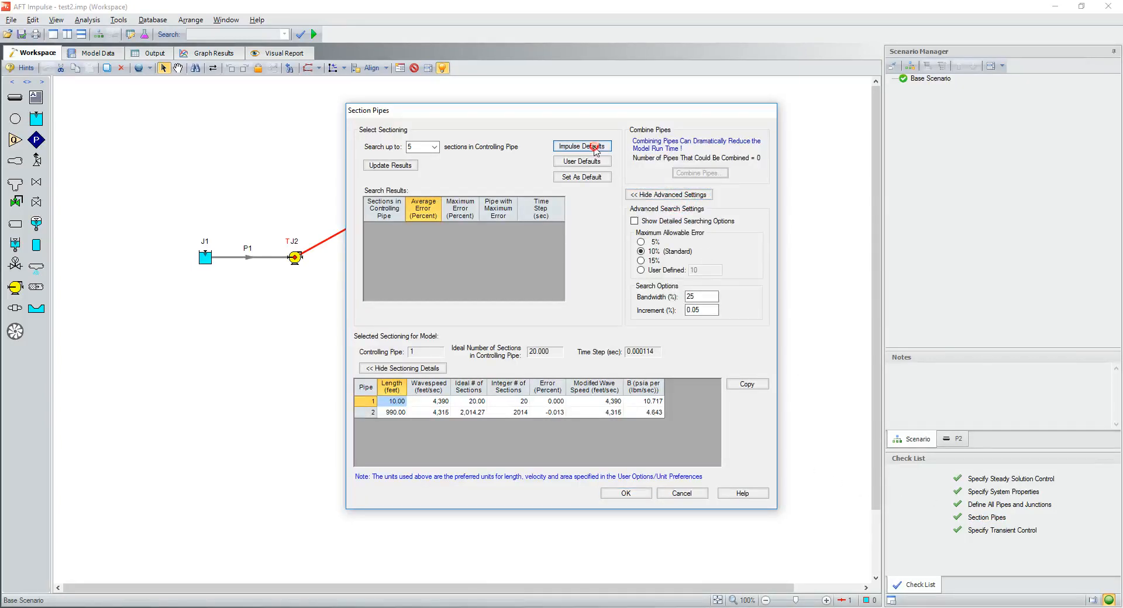
{"action": "left_click", "coordinate": [390, 165]}
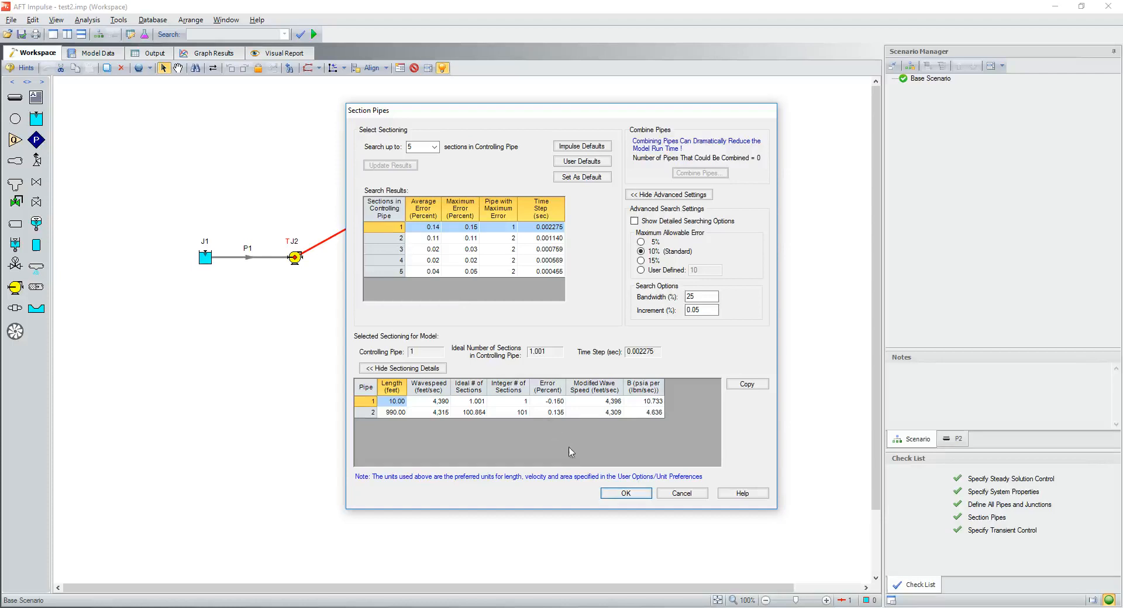
{"action": "left_click", "coordinate": [626, 493]}
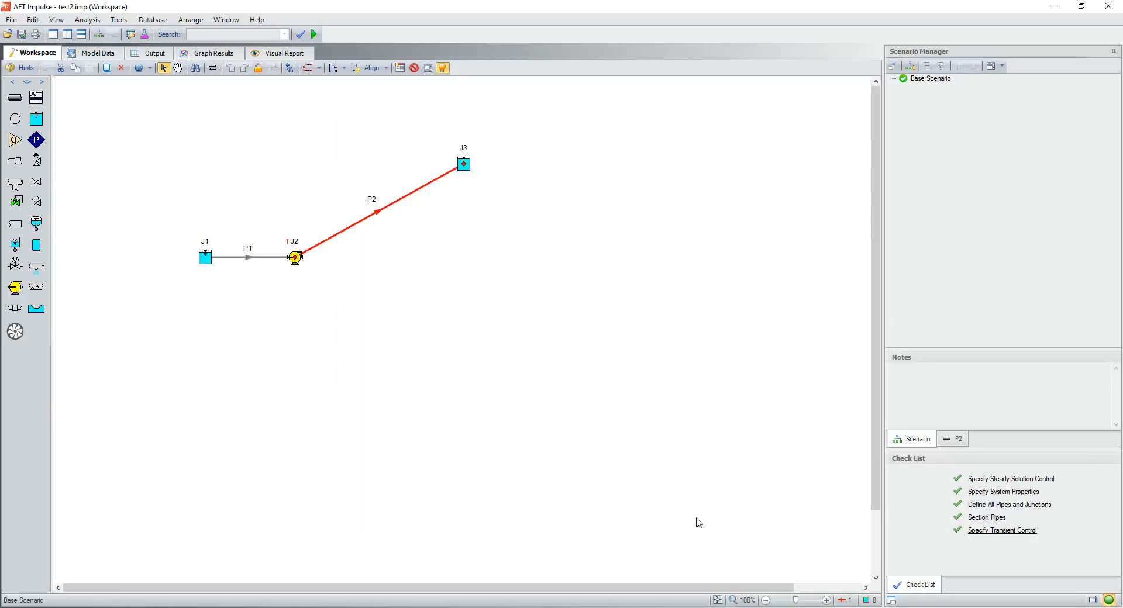
{"action": "left_click", "coordinate": [1002, 531]}
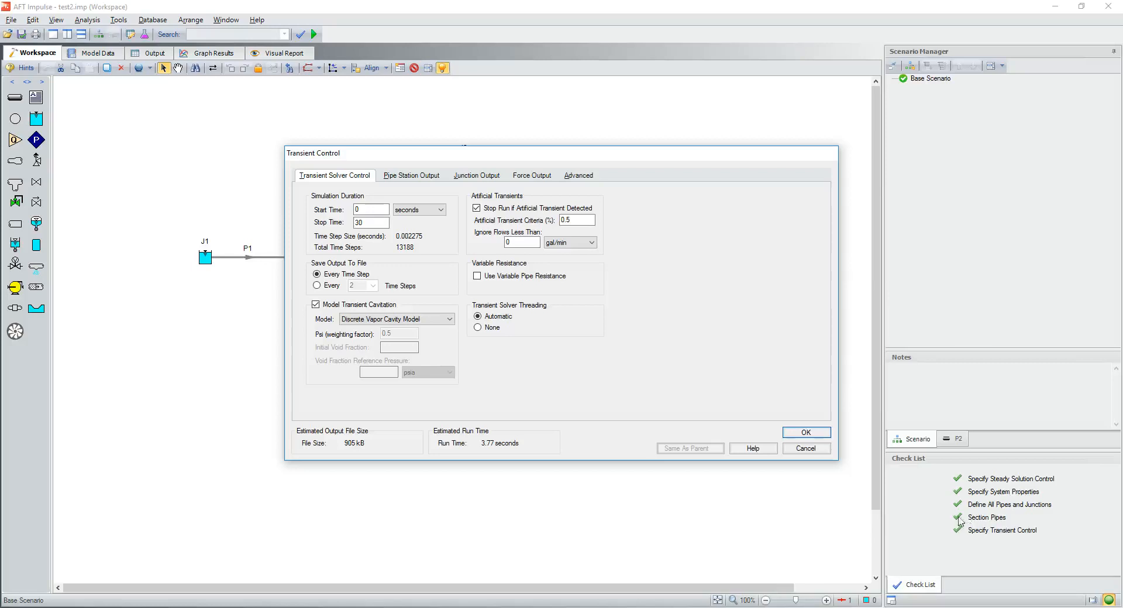
{"action": "left_click", "coordinate": [806, 432]}
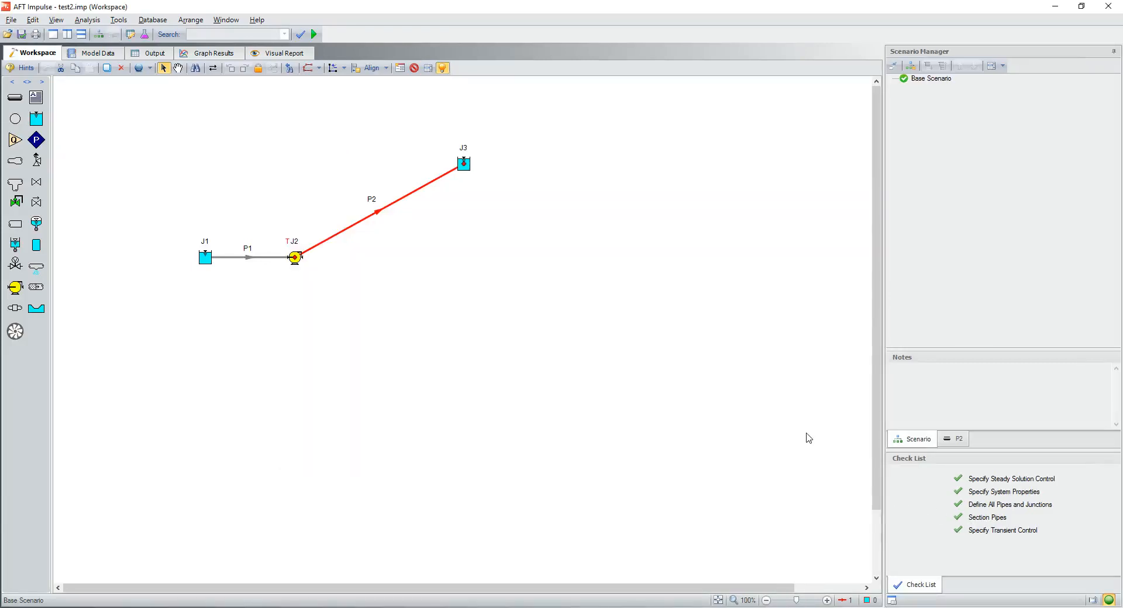
Run the model and view the transient max/min static pressures for pipes 1 and 2
{"action": "left_click", "coordinate": [318, 33]}
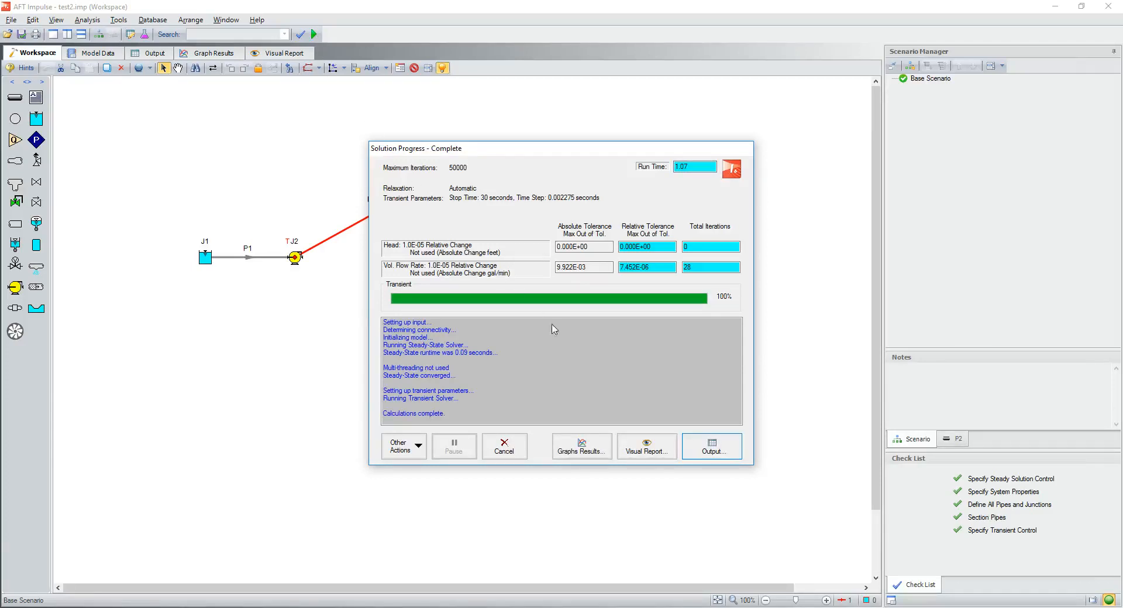
{"action": "left_click", "coordinate": [712, 446]}
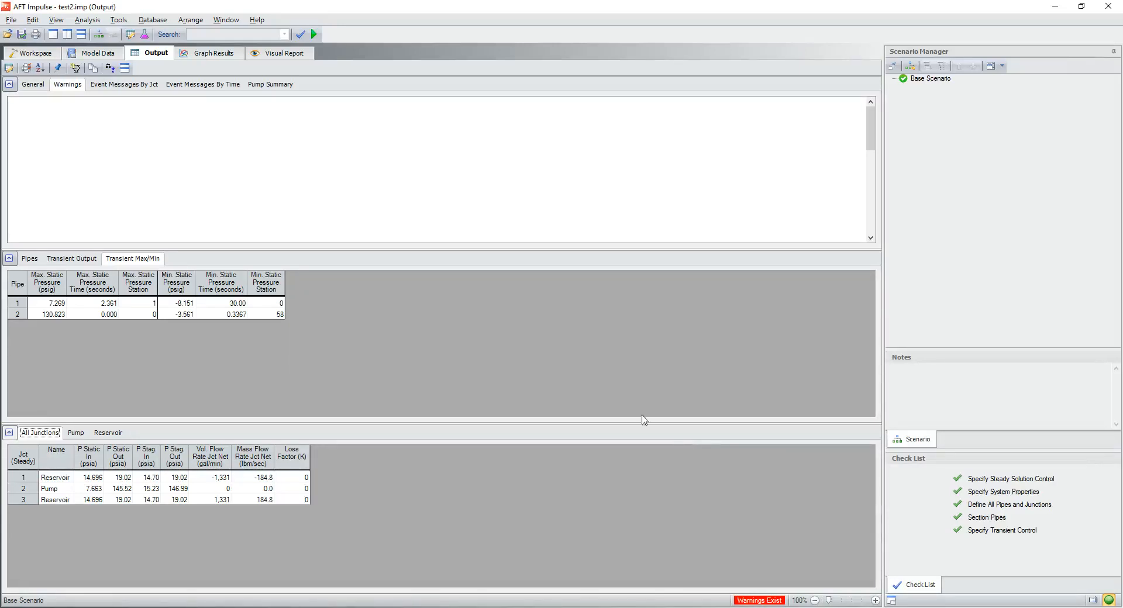
Generate a max/min static pressure versus length profile graph for pipes 1 and 2
{"action": "left_click", "coordinate": [215, 52]}
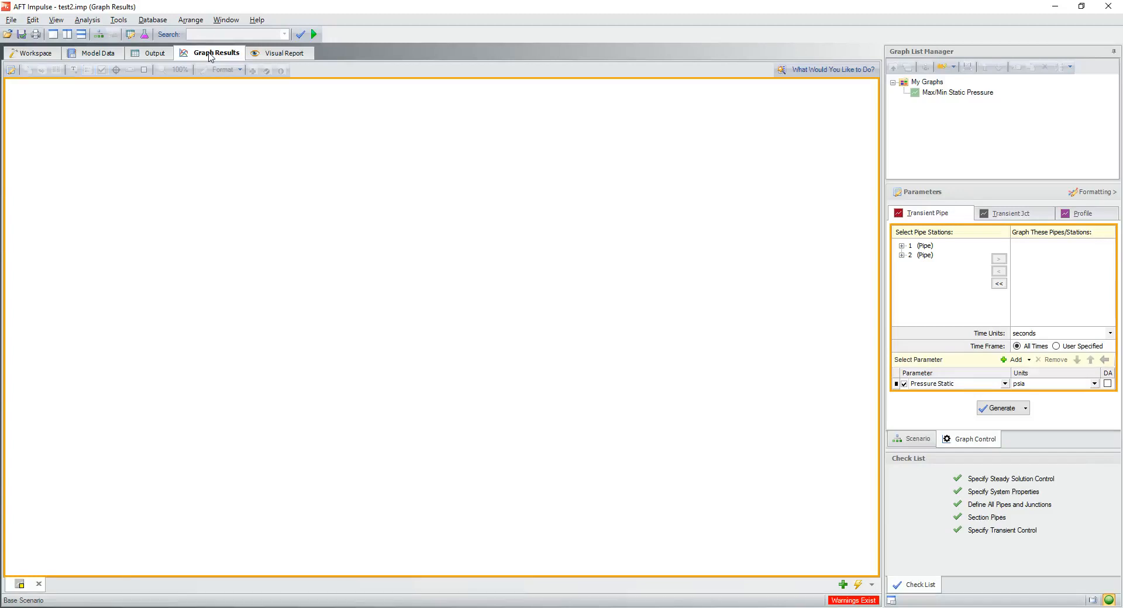
{"action": "left_click", "coordinate": [1082, 213]}
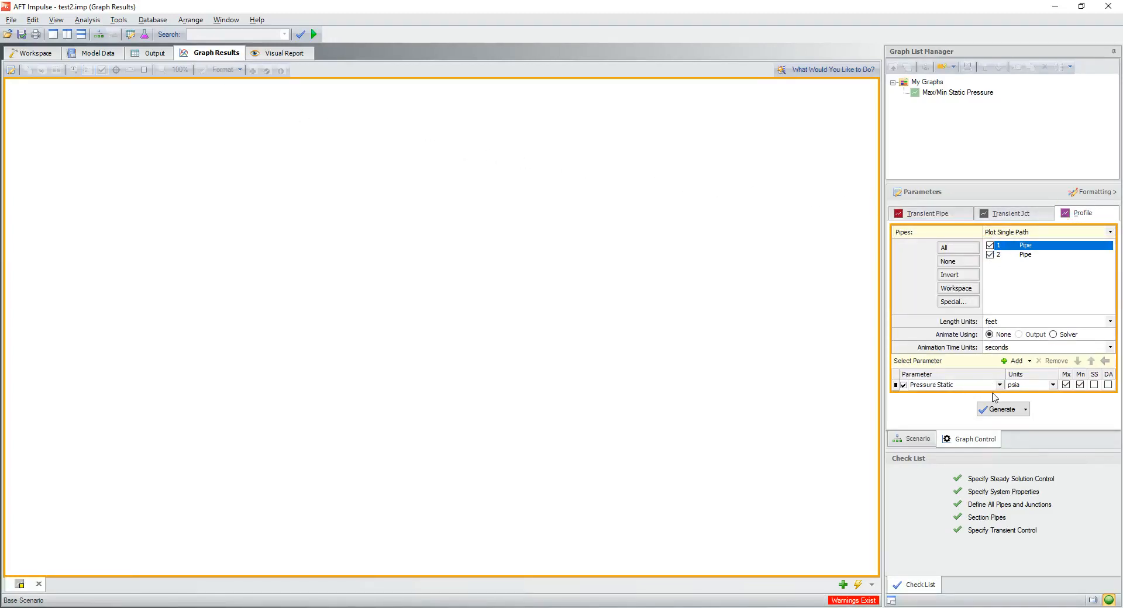
{"action": "left_click", "coordinate": [1001, 409]}
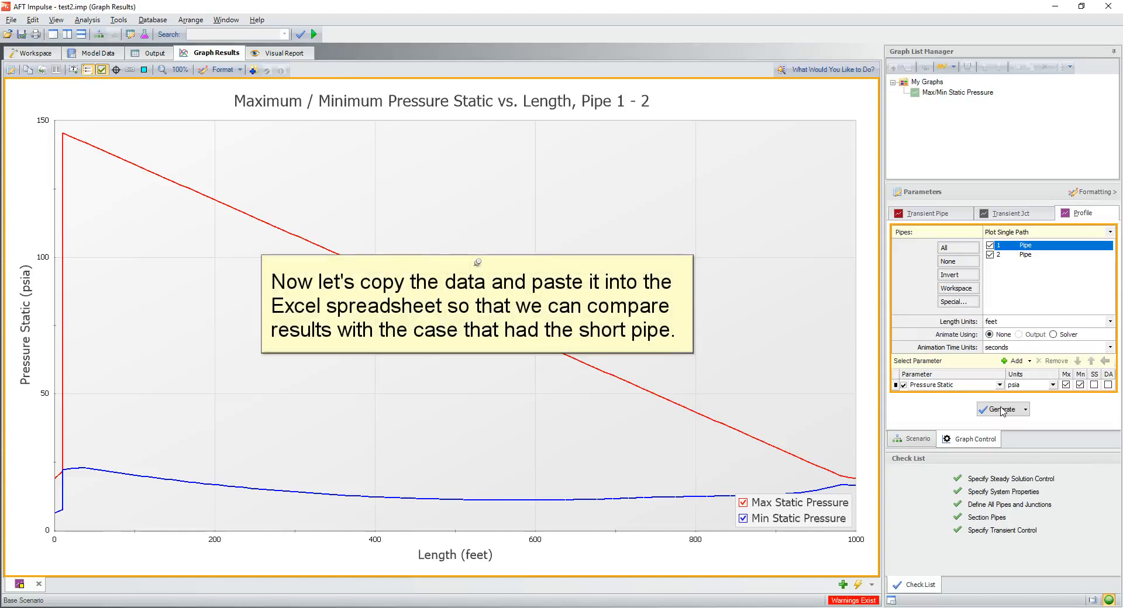